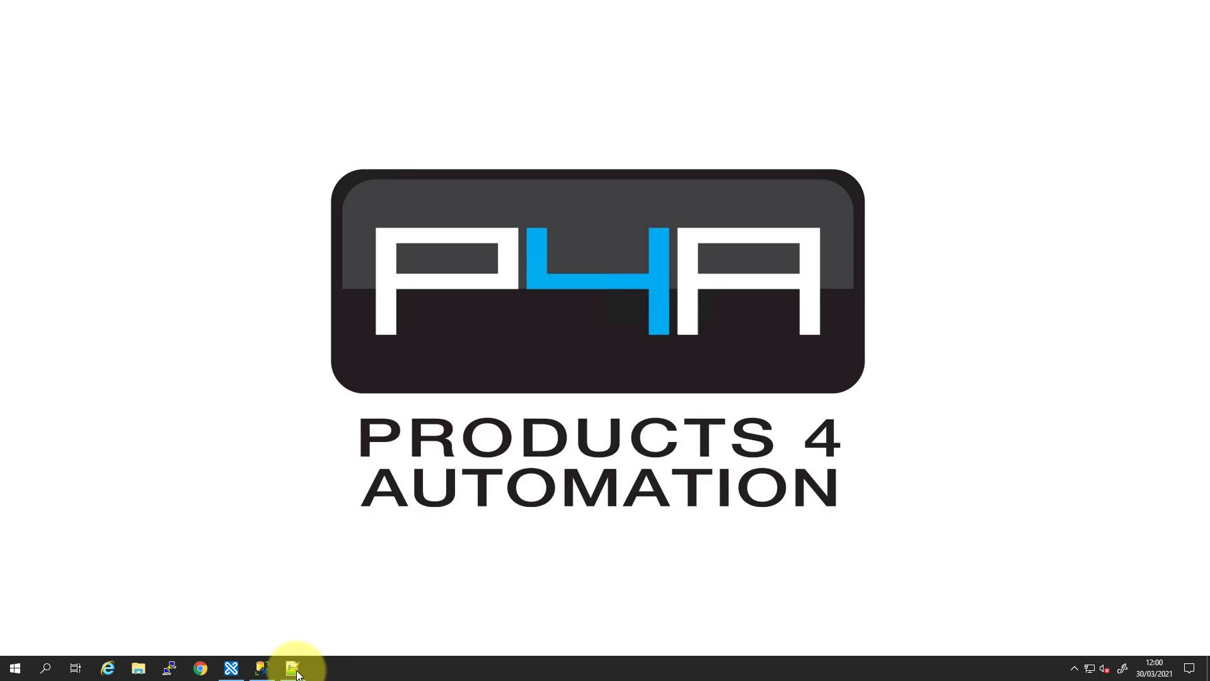
- Show the Notepad++ note with the DemoSQL connection string and bring up the Run box
left_click(293, 668)
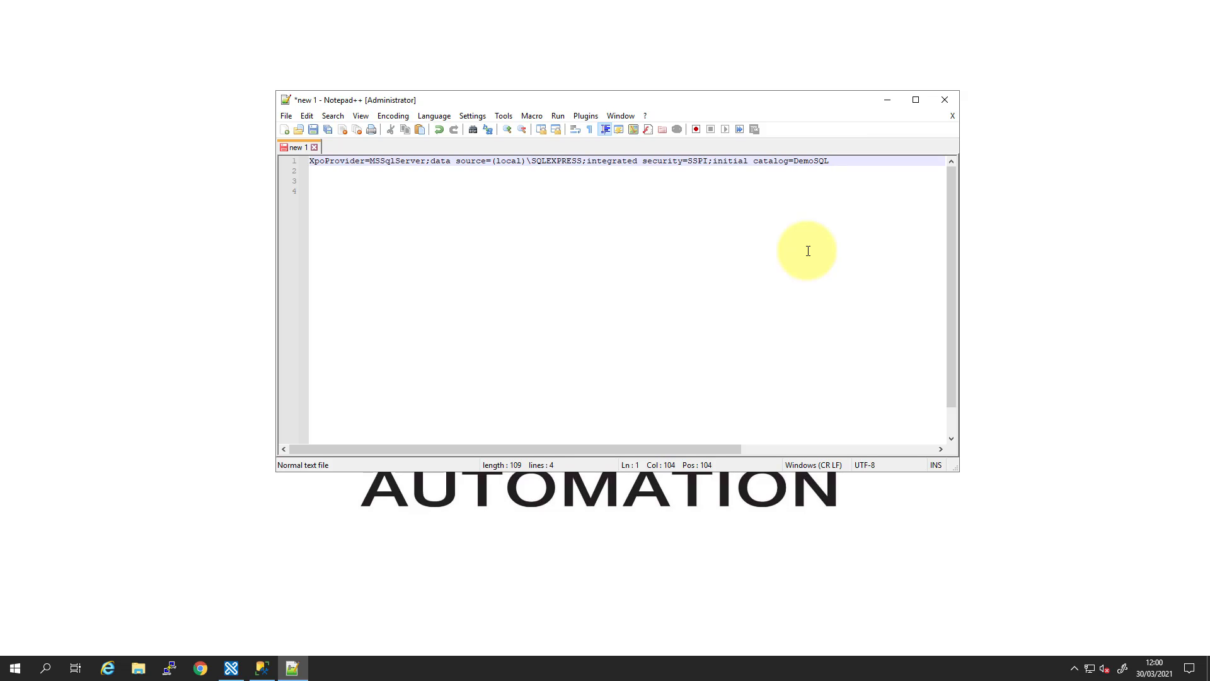
key("Win+r")
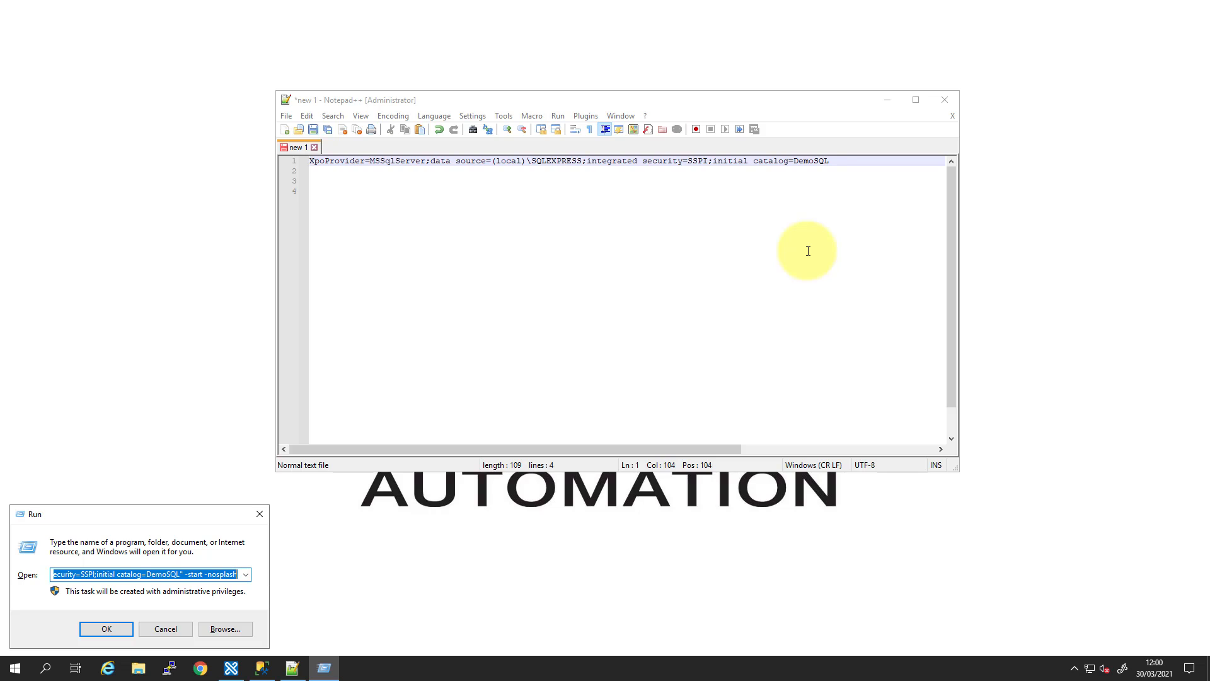
- From Run c:\, browse into Program Files > Progea > Movicon.NExT 4.0
type("c:\\")
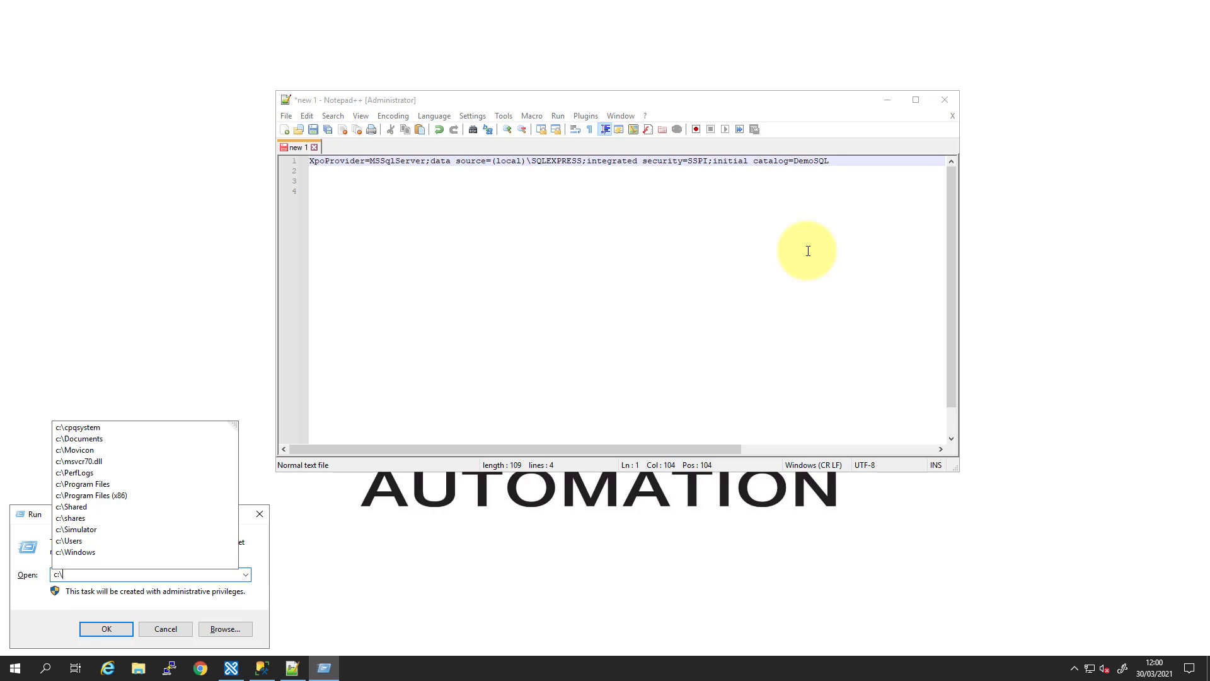
left_click(106, 628)
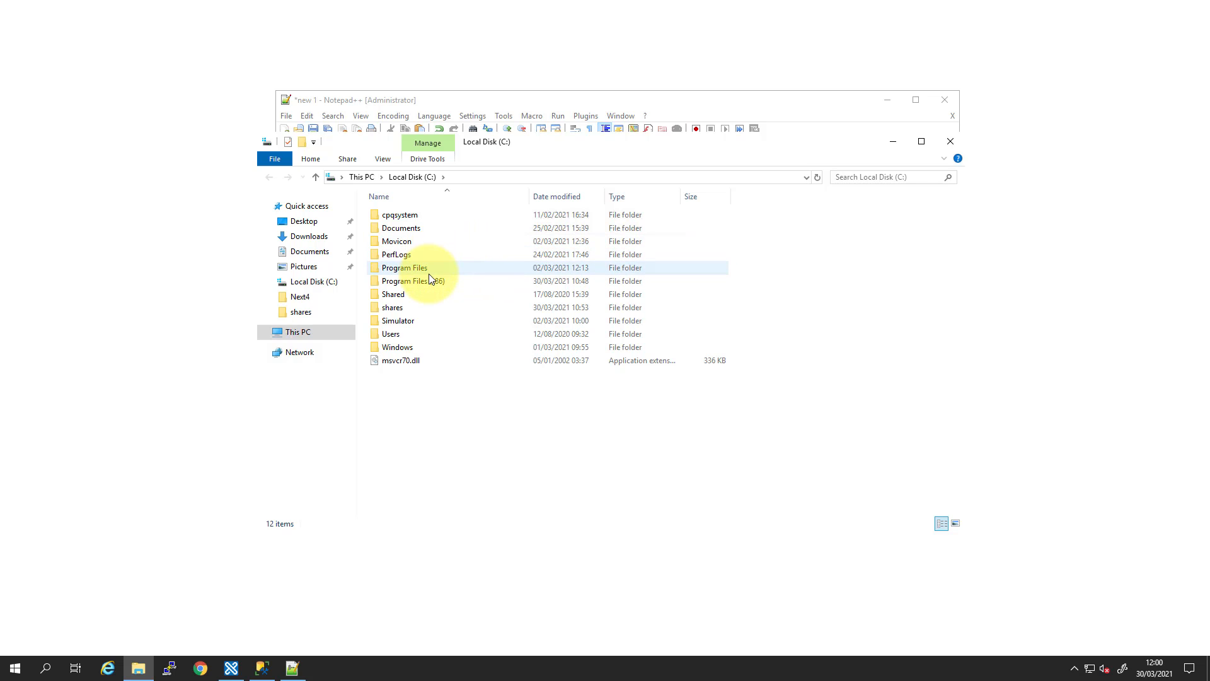
double_click(403, 267)
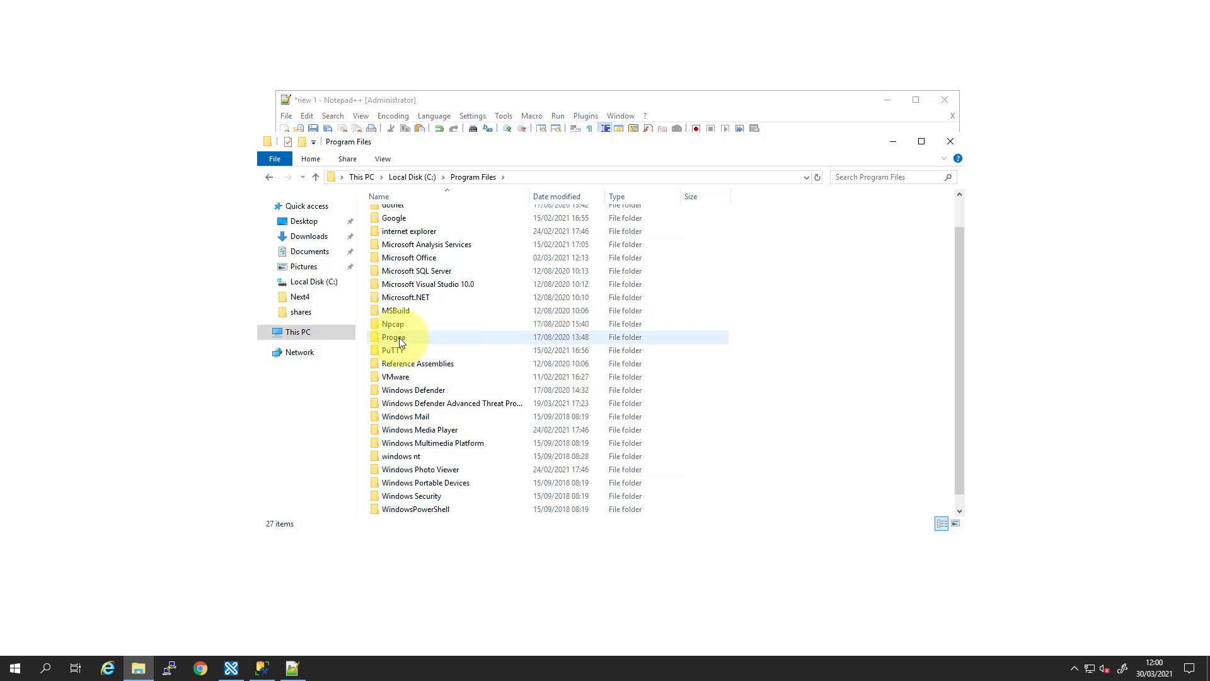
double_click(393, 337)
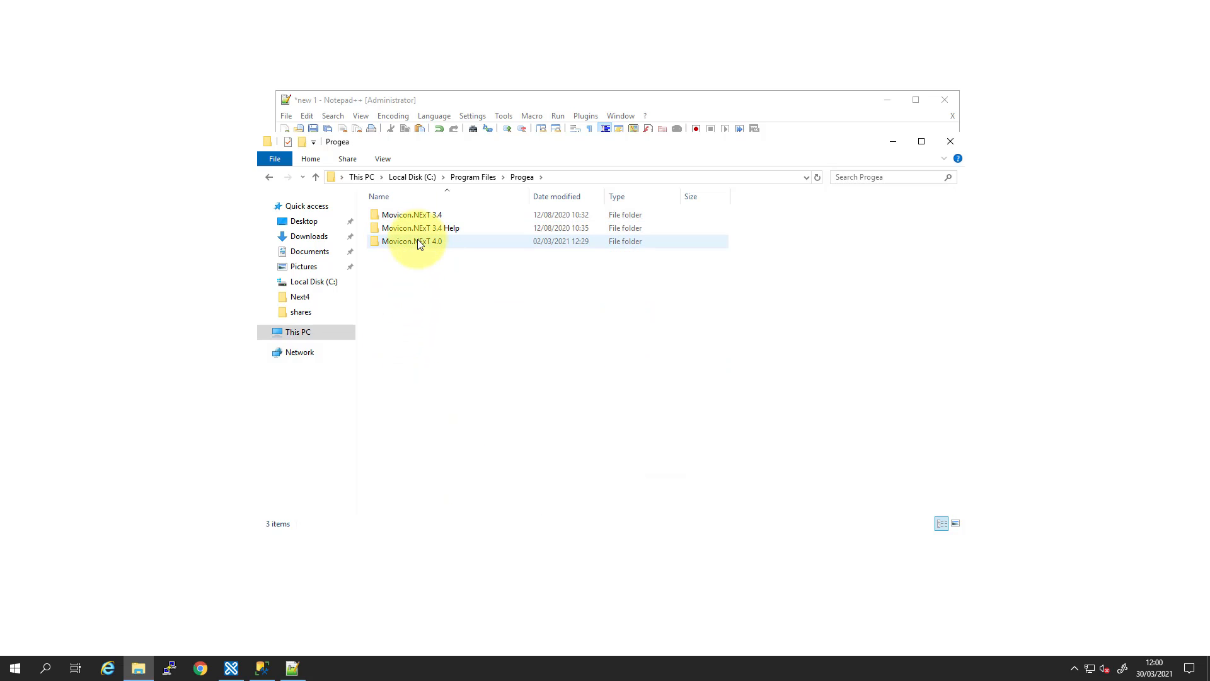
double_click(413, 241)
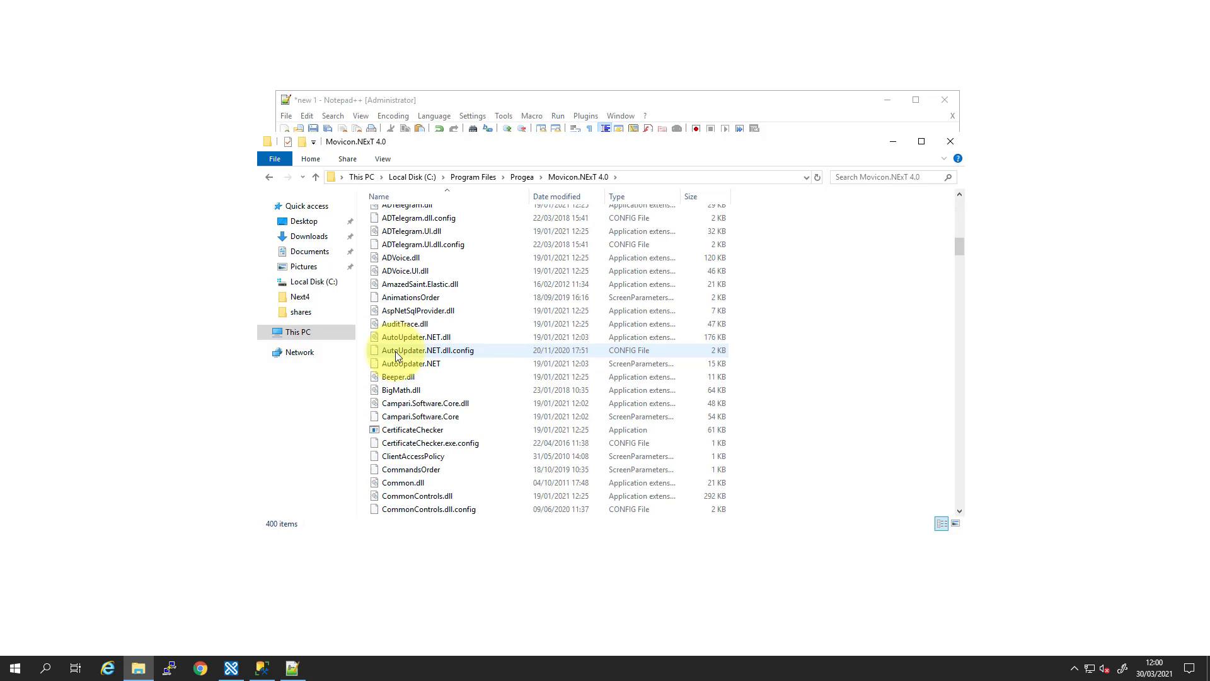
- Locate and select the MoviconNextRT application in the folder
scroll("down", 3)
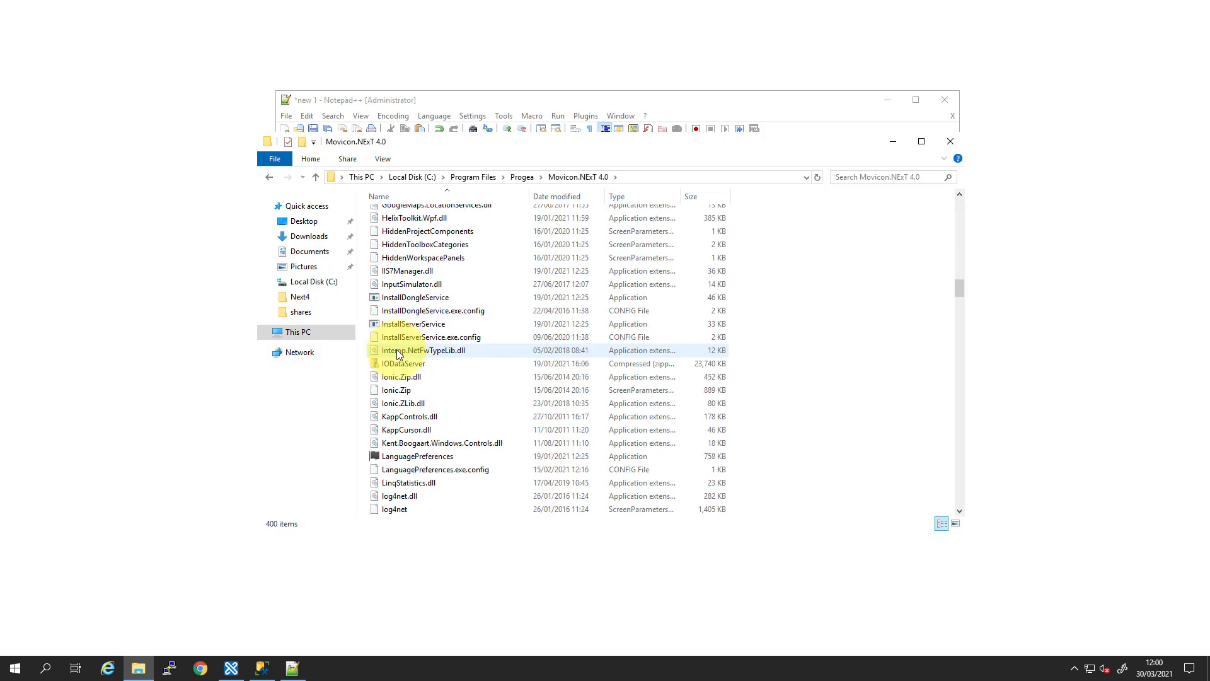
scroll("down", 3)
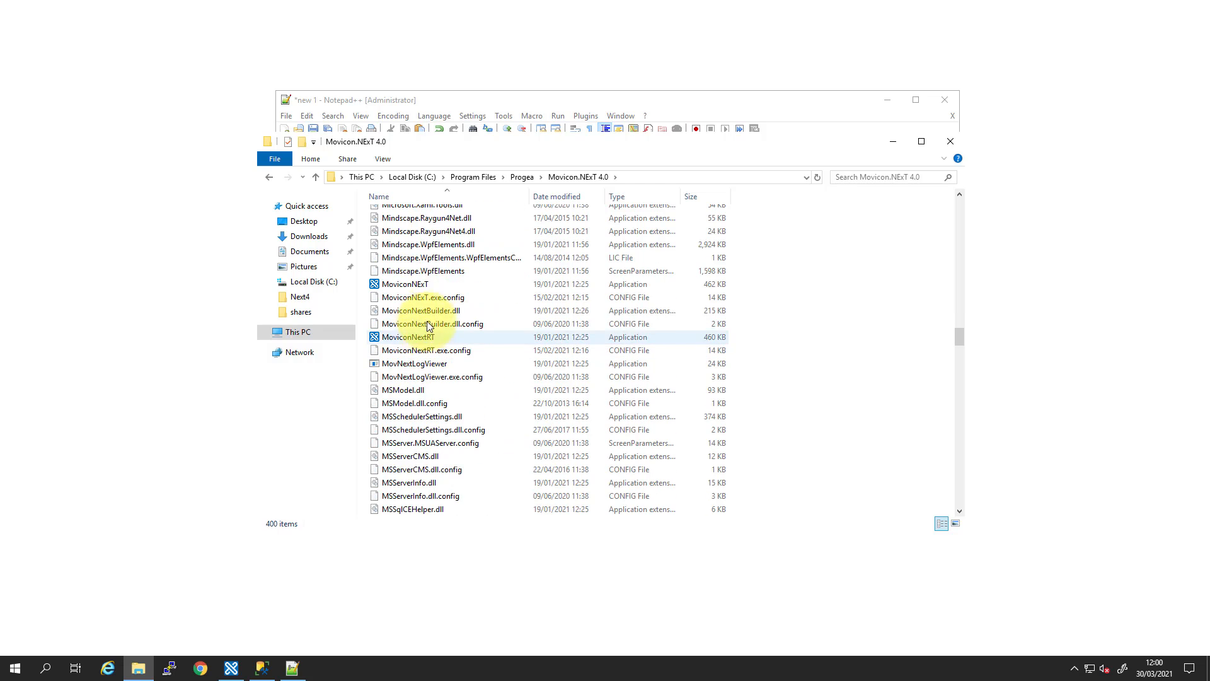
left_click(406, 337)
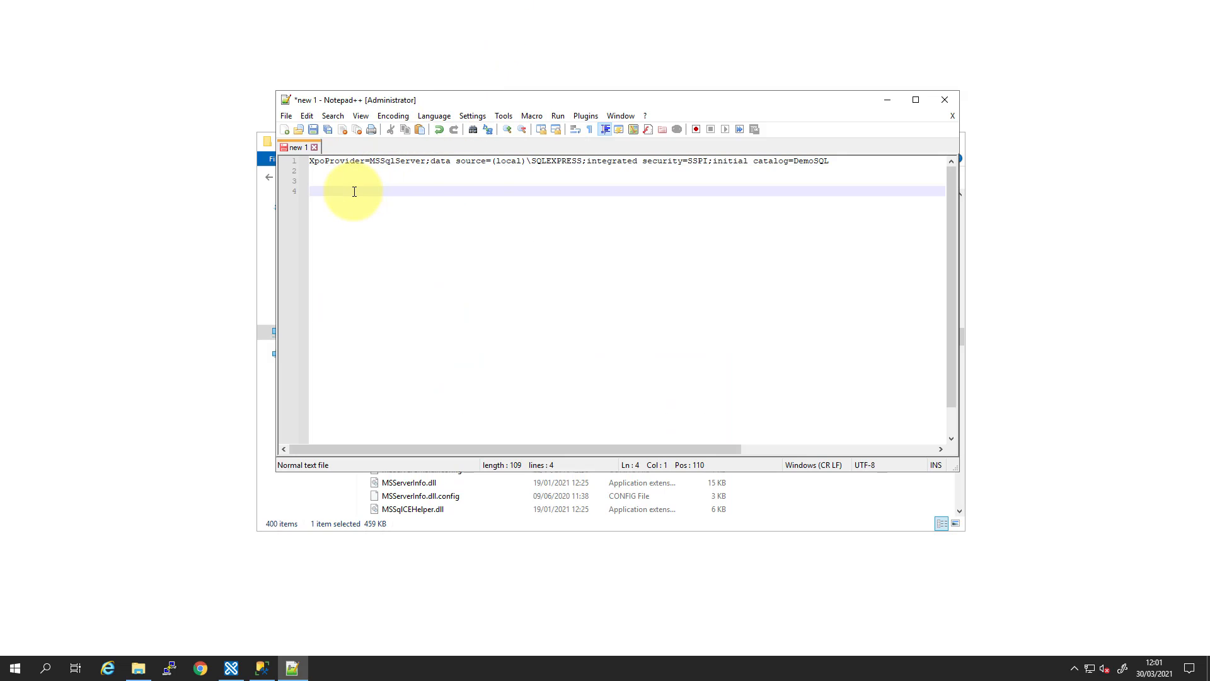
- Enter the quoted path C:\Program Files\Progea\Movicon.NExT 4.0\MoviconNextRT.exe on line 4
type("C:\\Program Files\\Progea\\Movicon.NExT 4.0\\")
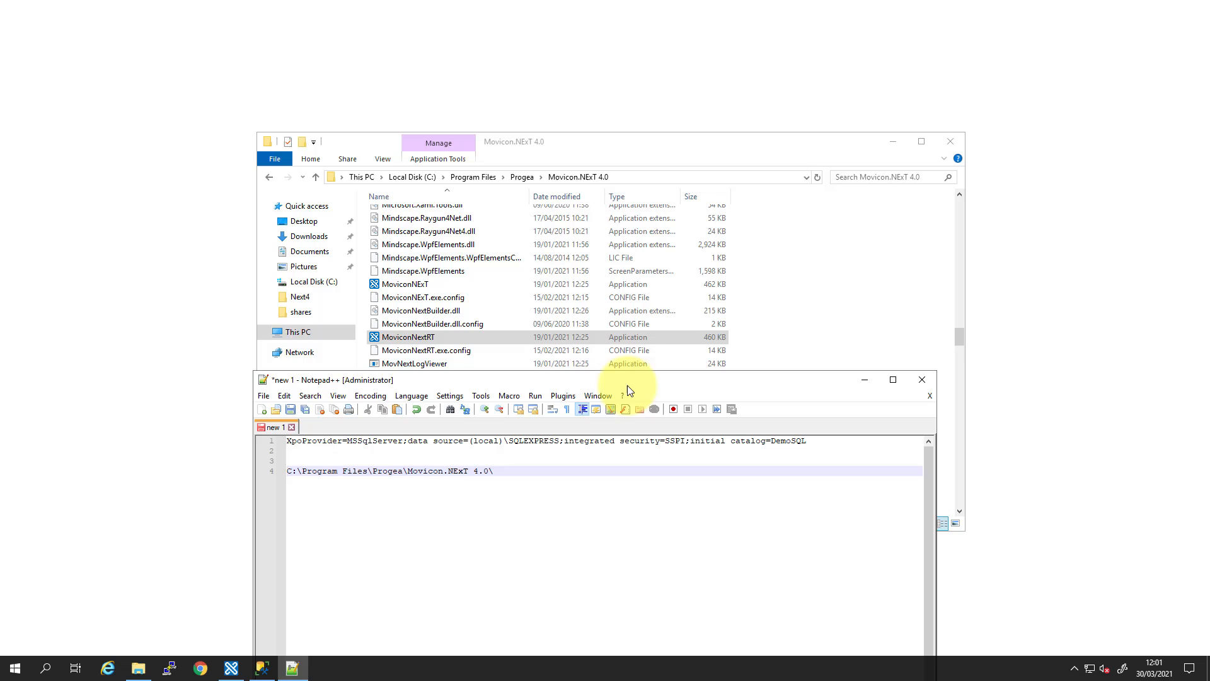
type("M")
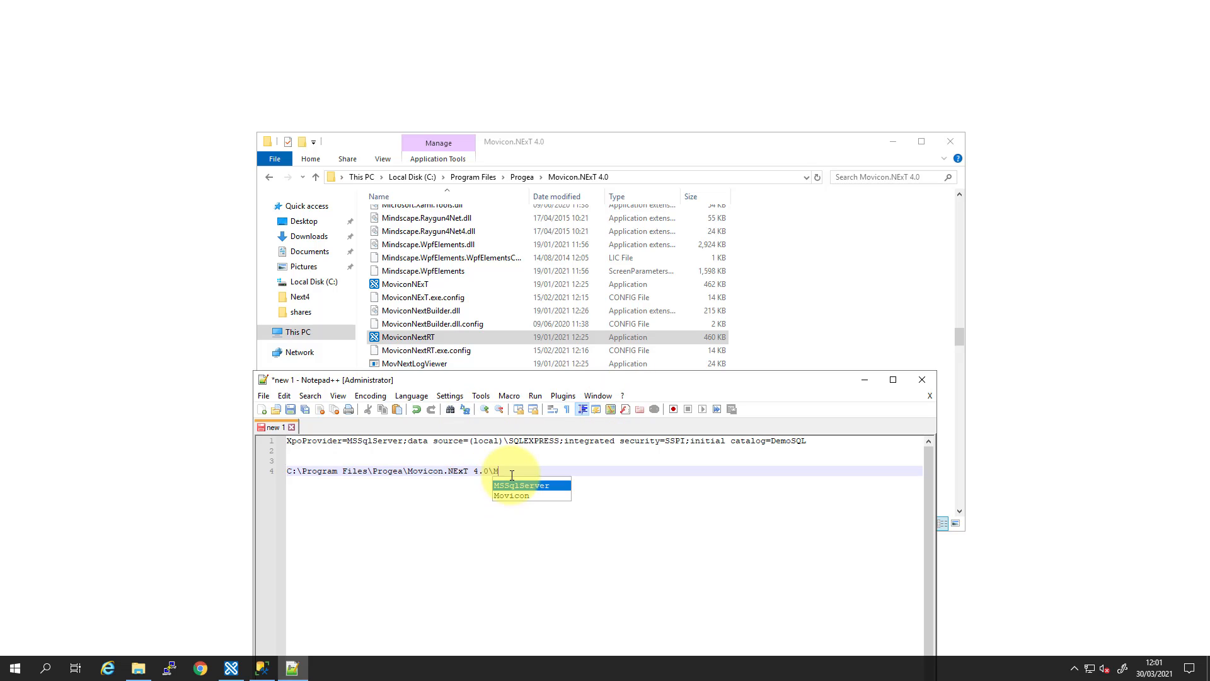
type("oviconNext")
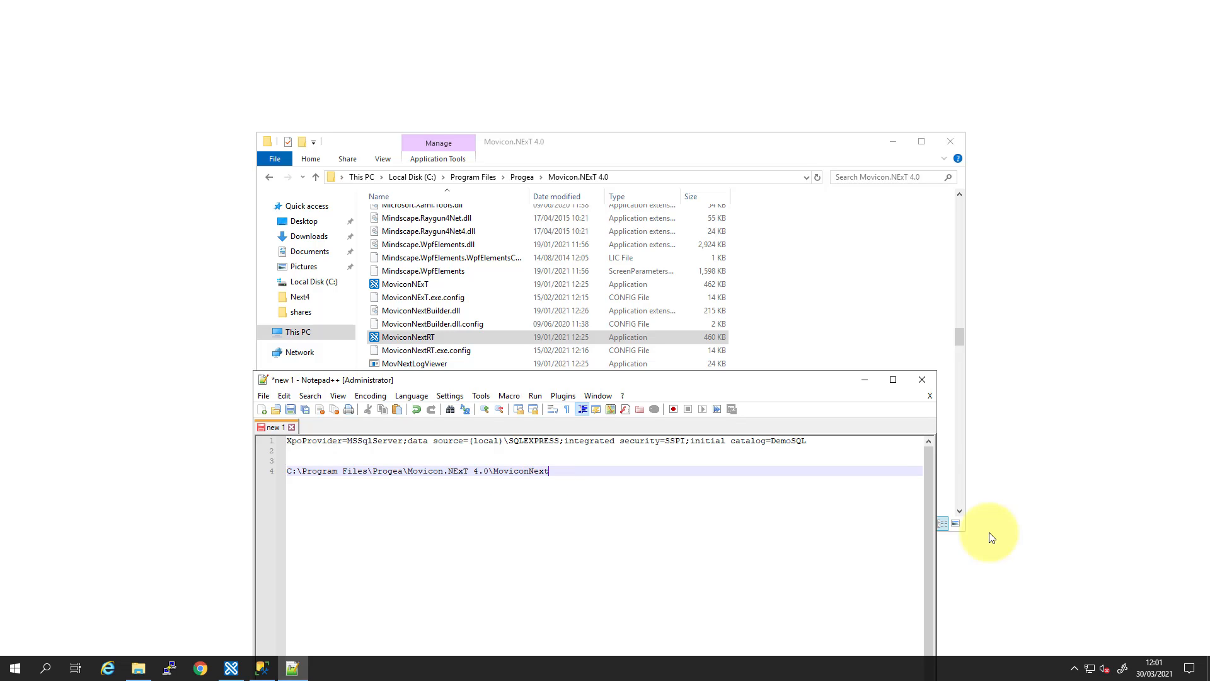
type("RT.")
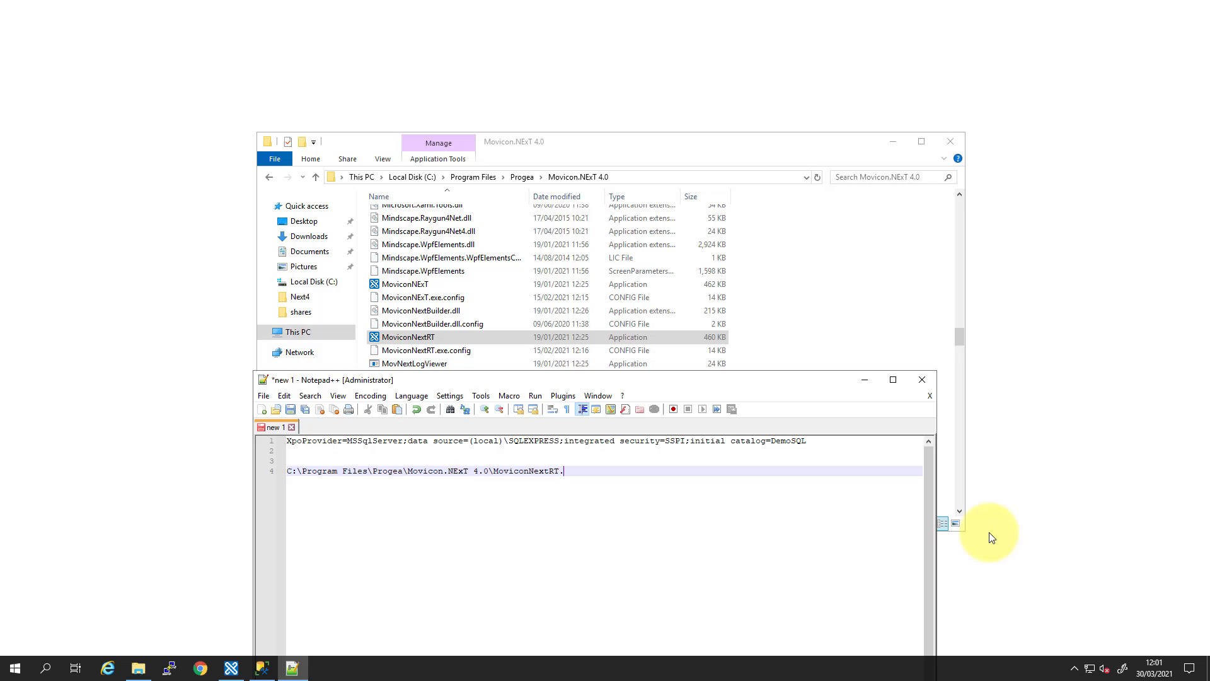
type("exe")
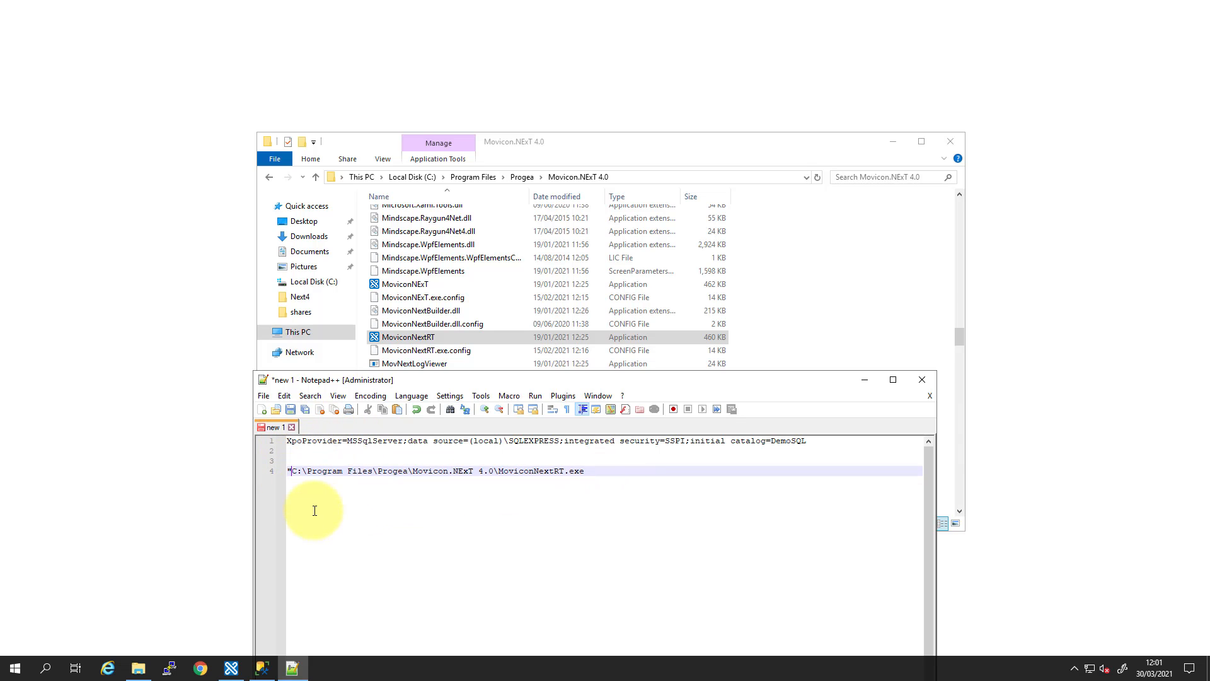
- Append -file, the quoted DemoSQL connection string and -start after the exe path
left_click(589, 472)
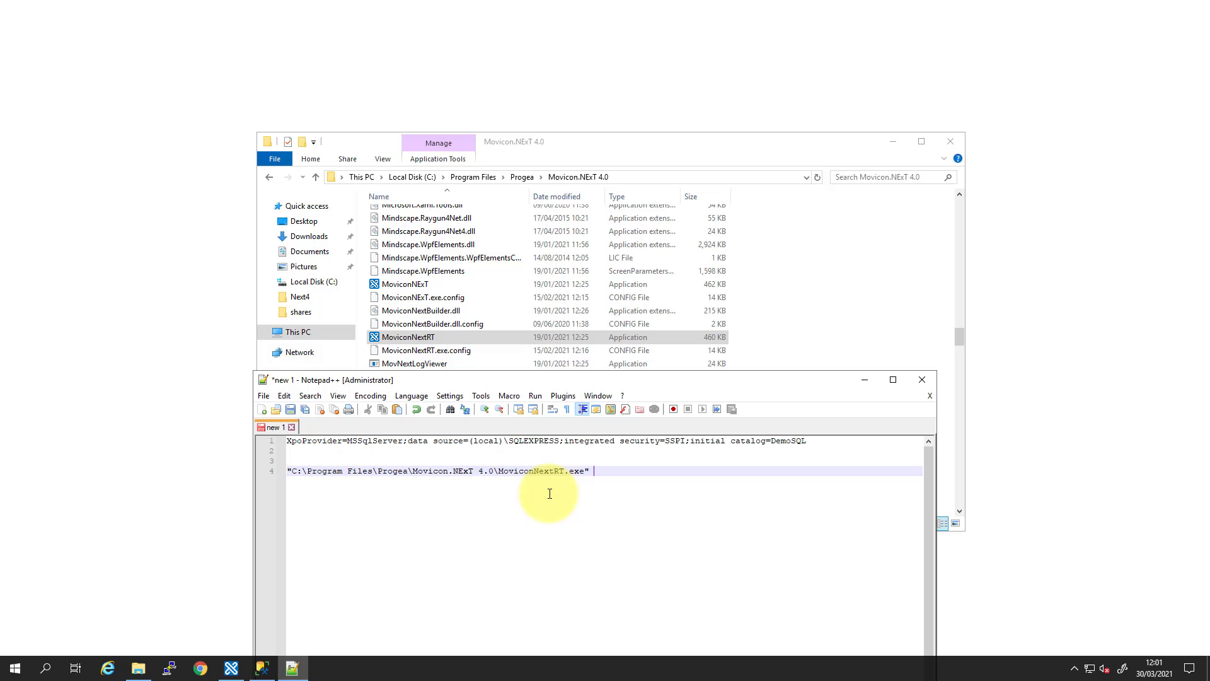
type("-file")
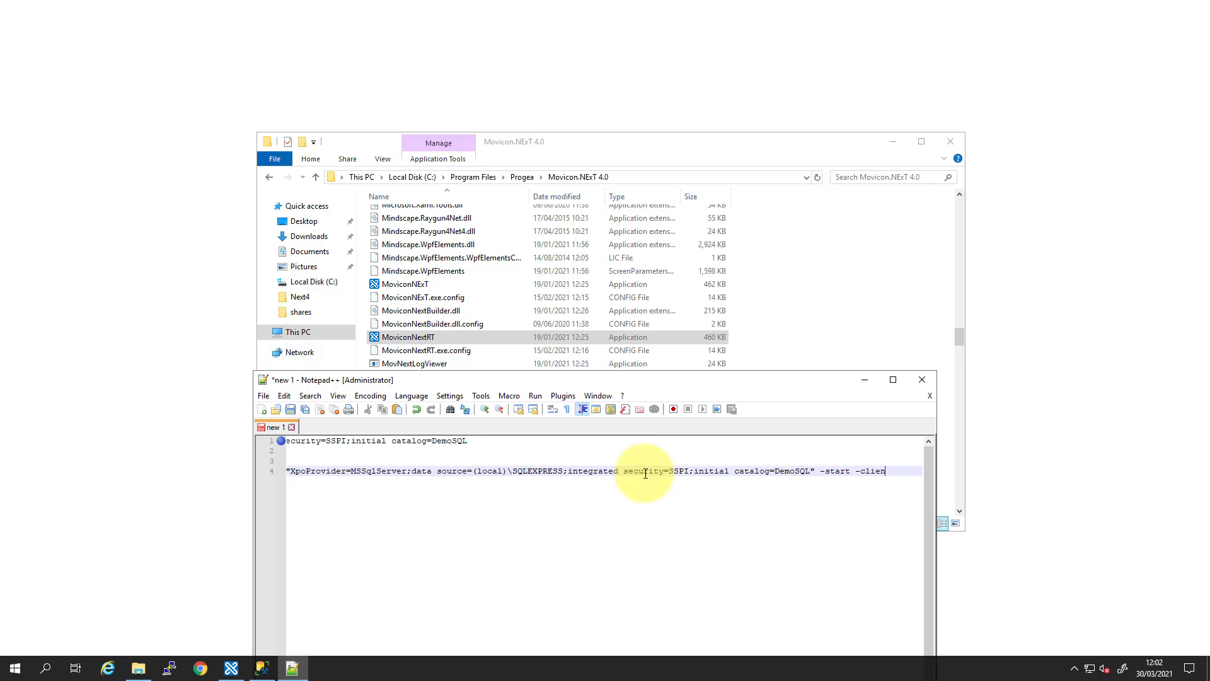
type("t")
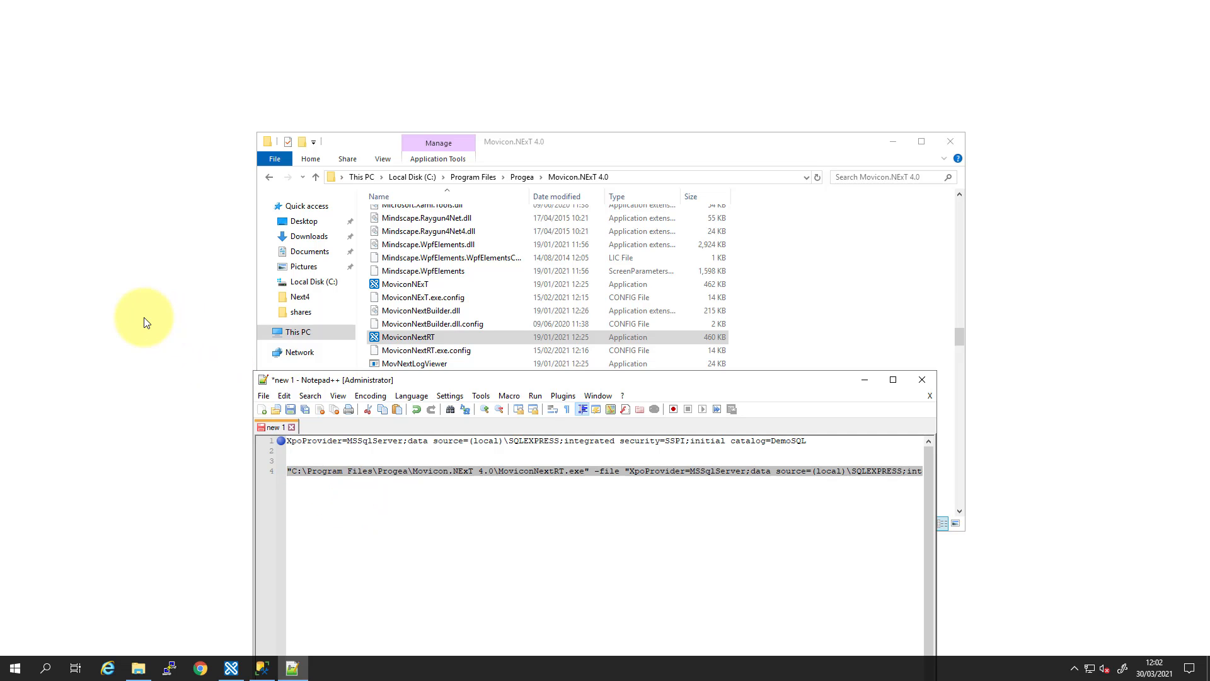
- Create a desktop shortcut named MoviconNextRT targeting the full command line
right_click(145, 318)
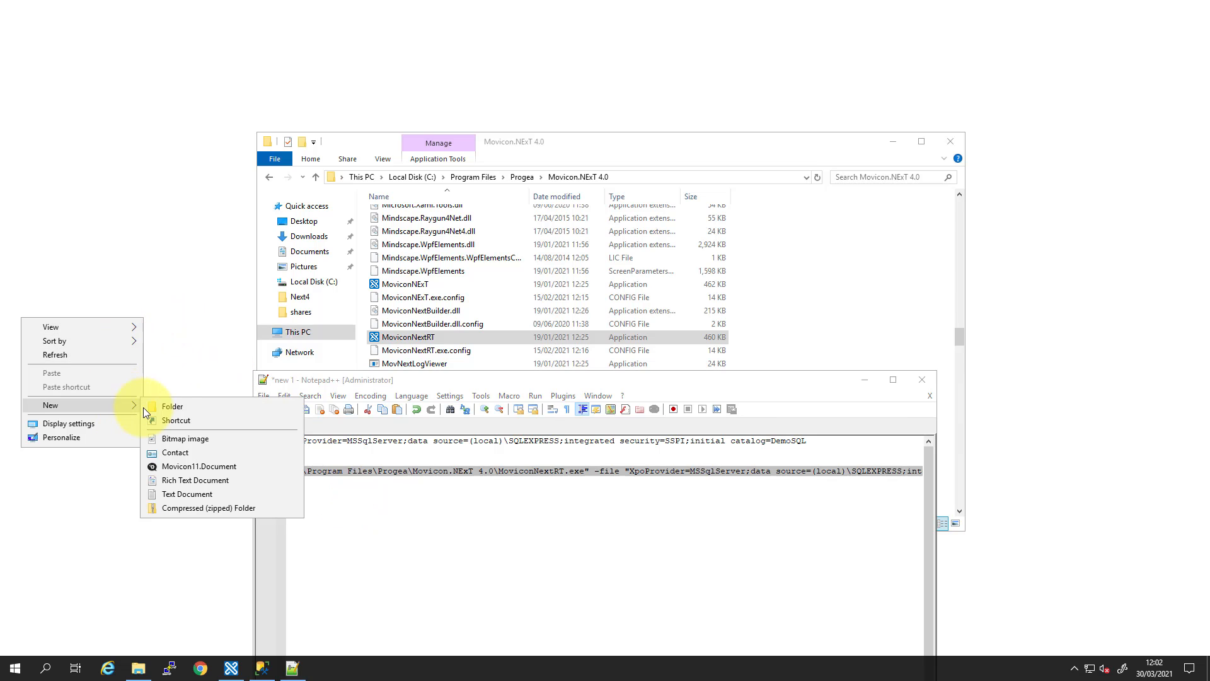
left_click(179, 421)
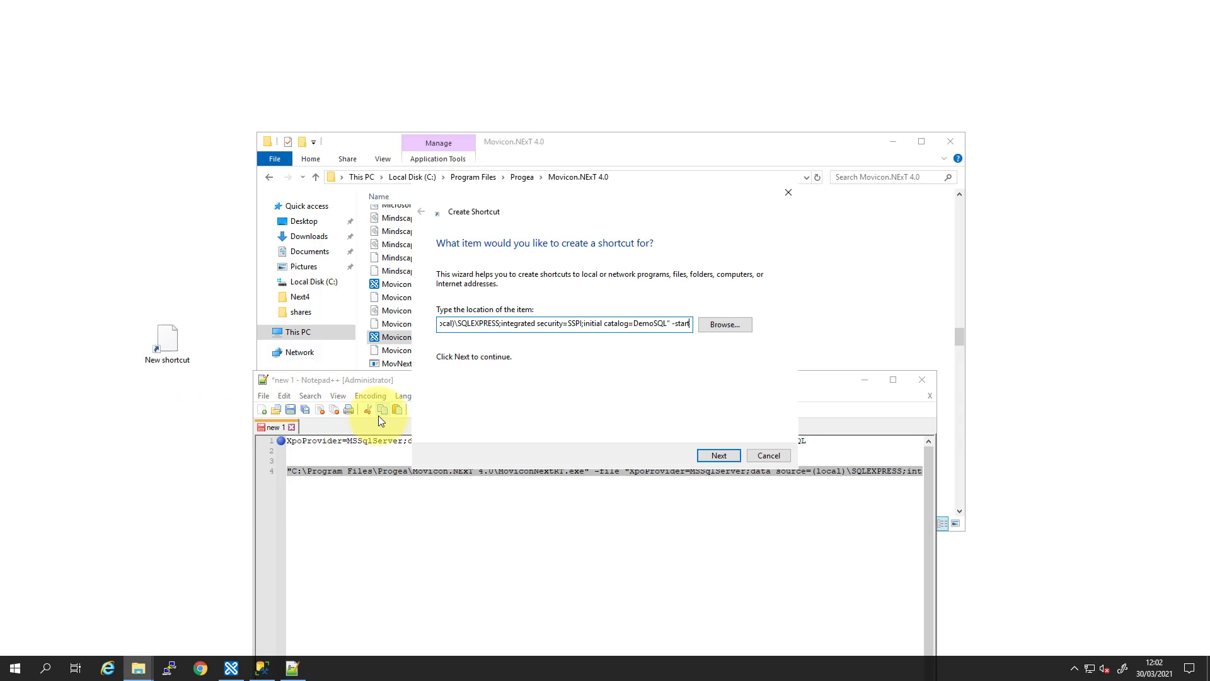
left_click(717, 455)
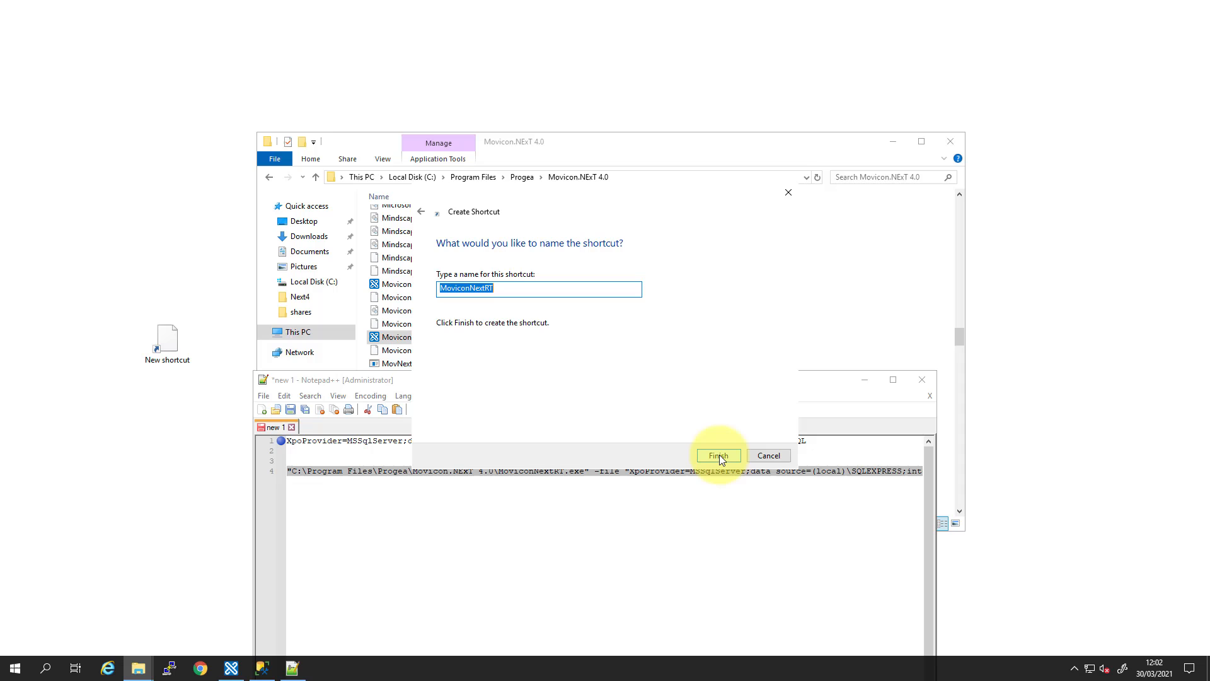
mouse_move(724, 459)
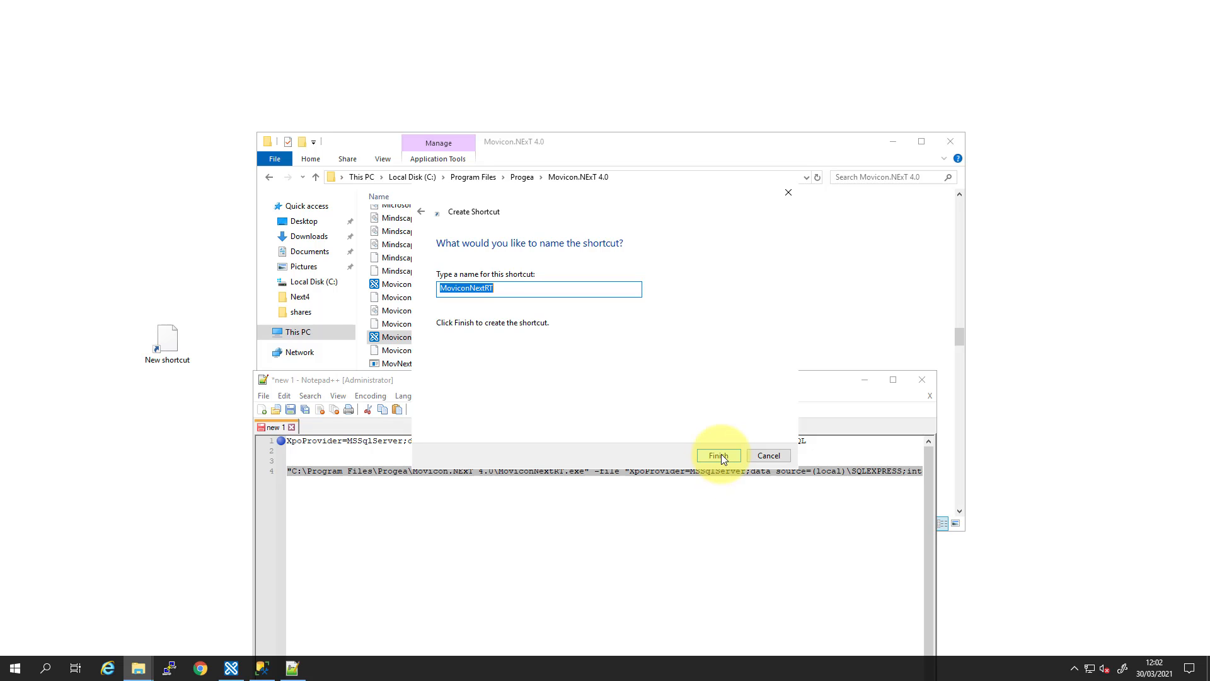
left_click(718, 455)
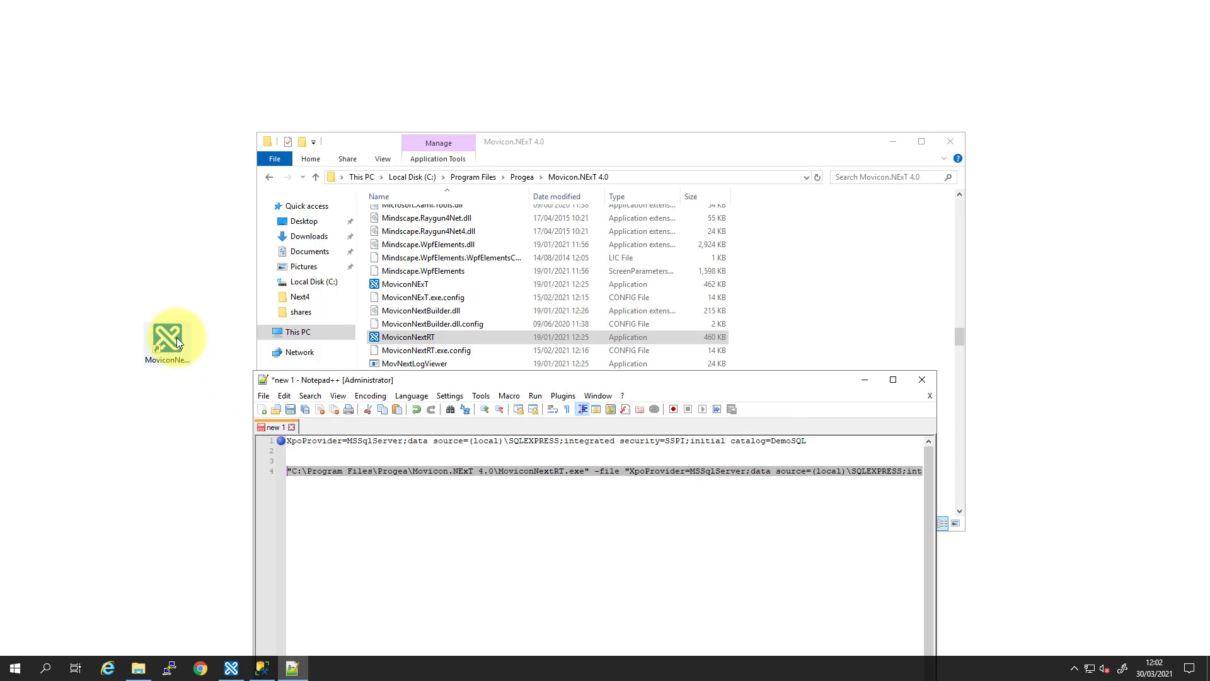